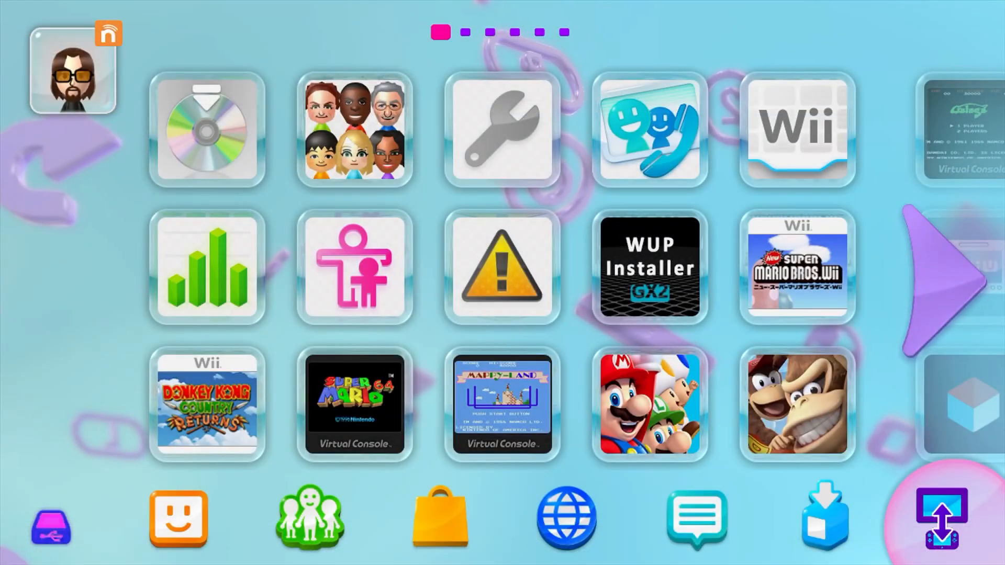
mouse_move(353, 131)
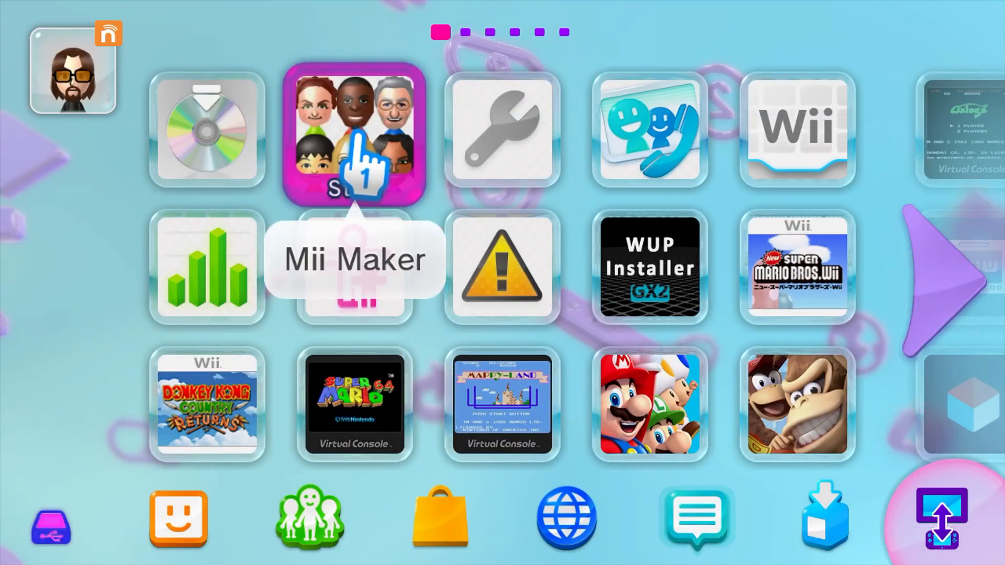
Go to the second Wii U Menu page listing ufdiine.rpx, HB App Store and other homebrew tiles.
click(354, 131)
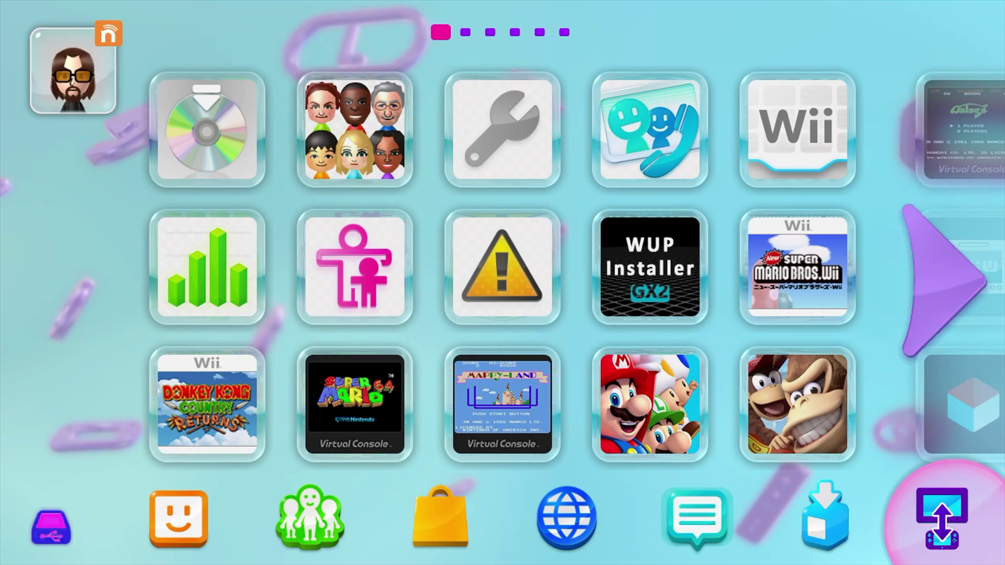
click(942, 269)
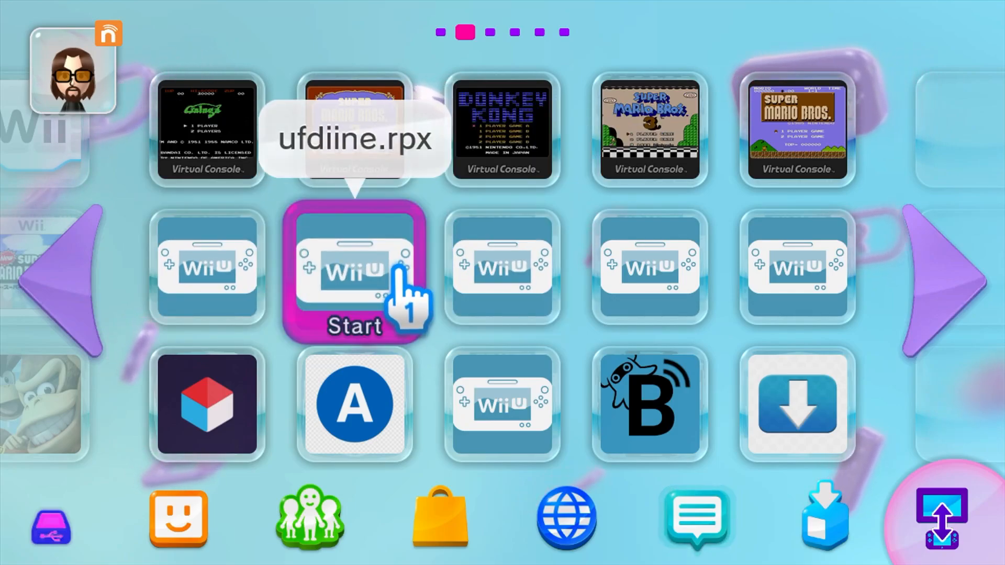
mouse_move(503, 275)
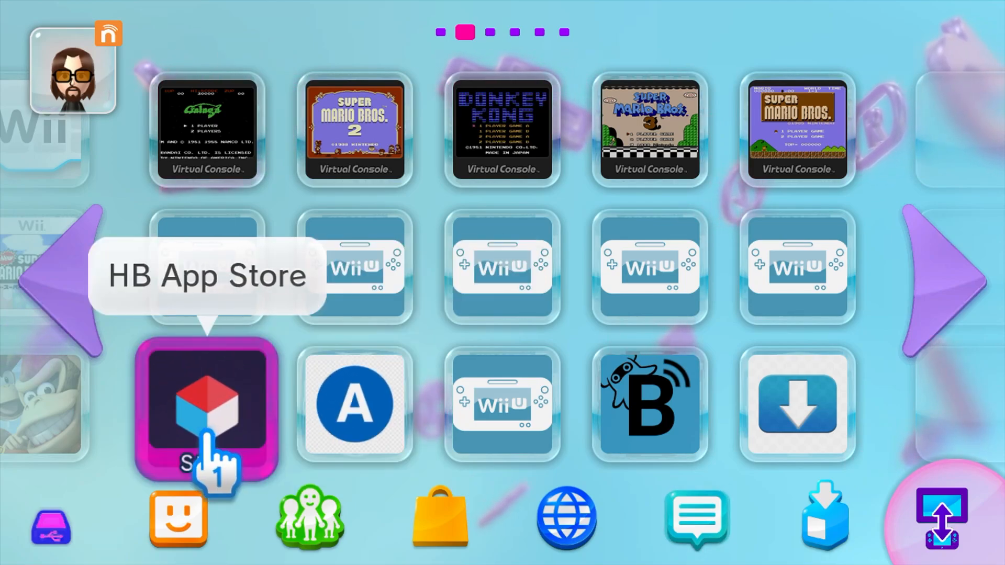
mouse_move(502, 266)
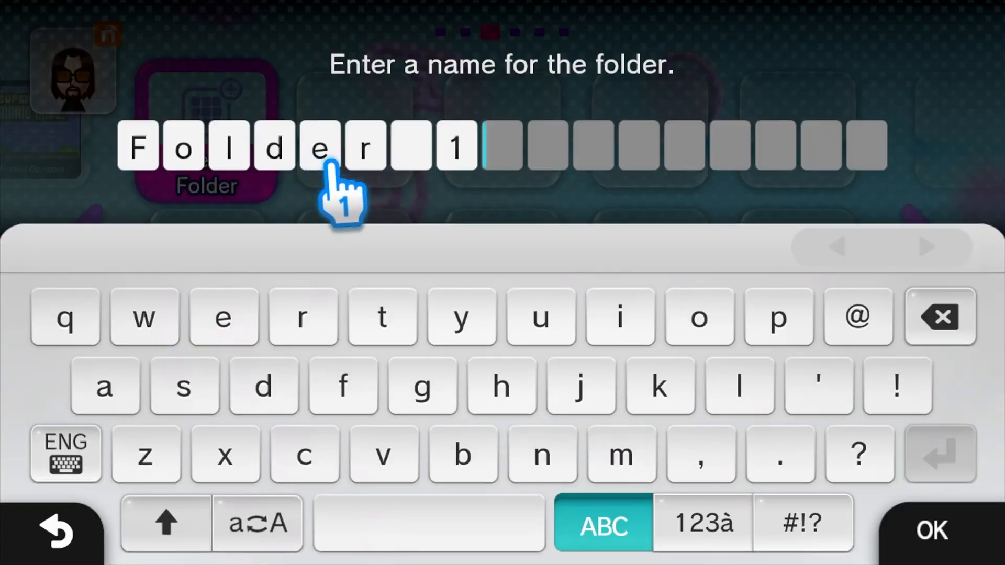
Rename the new folder from Folder 1 to 'Homebrew Launcher' and confirm.
click(938, 317)
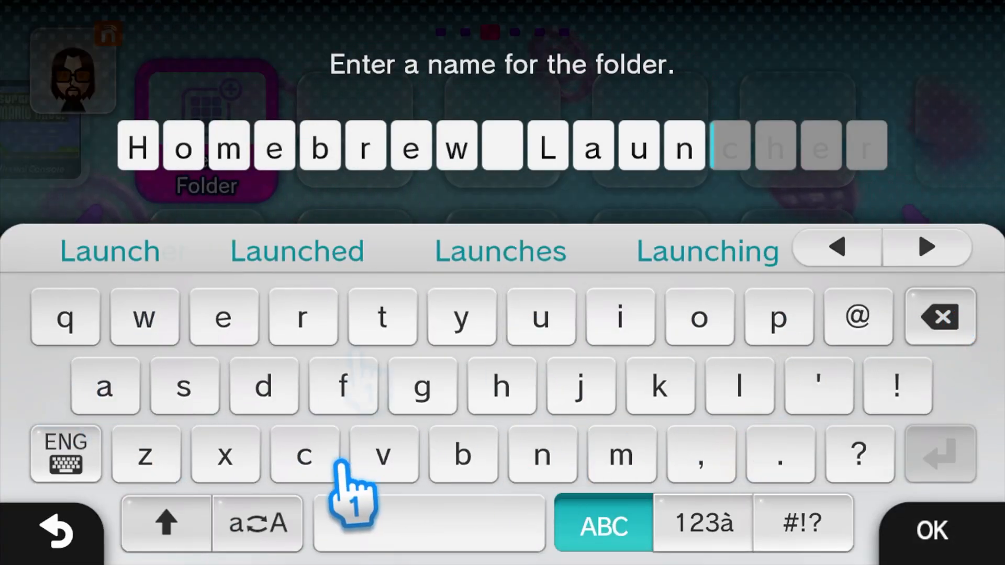
click(942, 530)
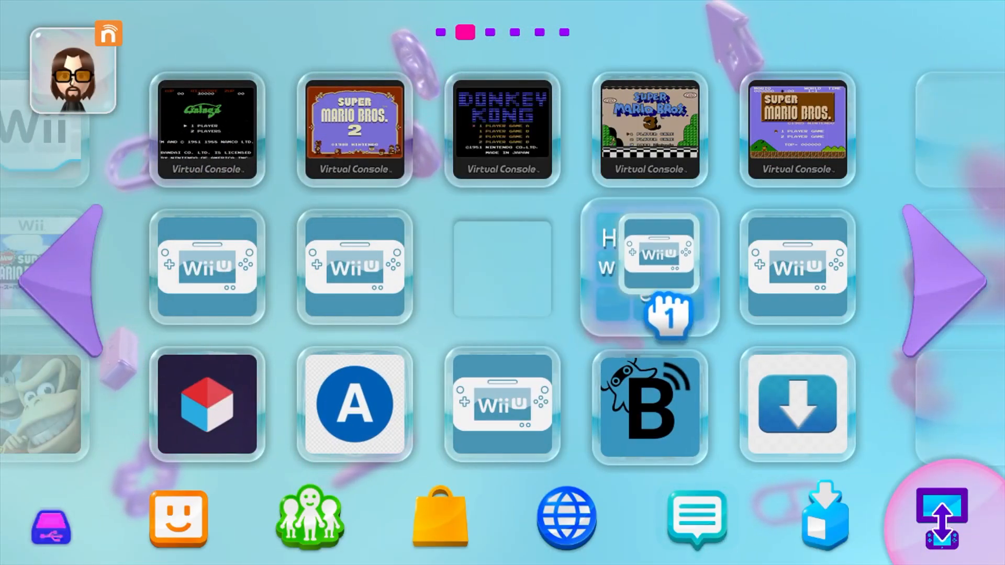
Drag the generic homebrew app tiles onto the Homebrew Launcher folder tile.
click(354, 268)
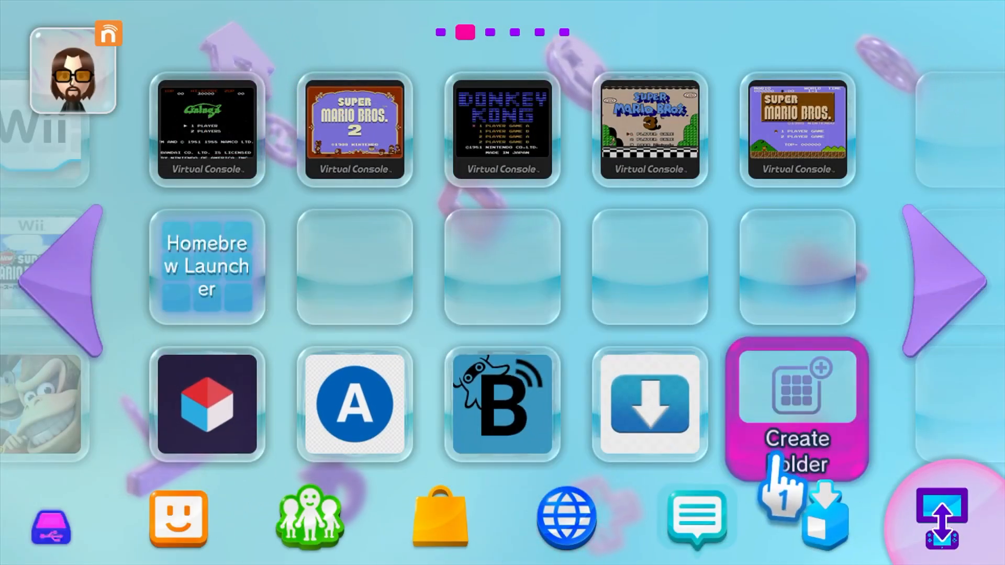
click(796, 408)
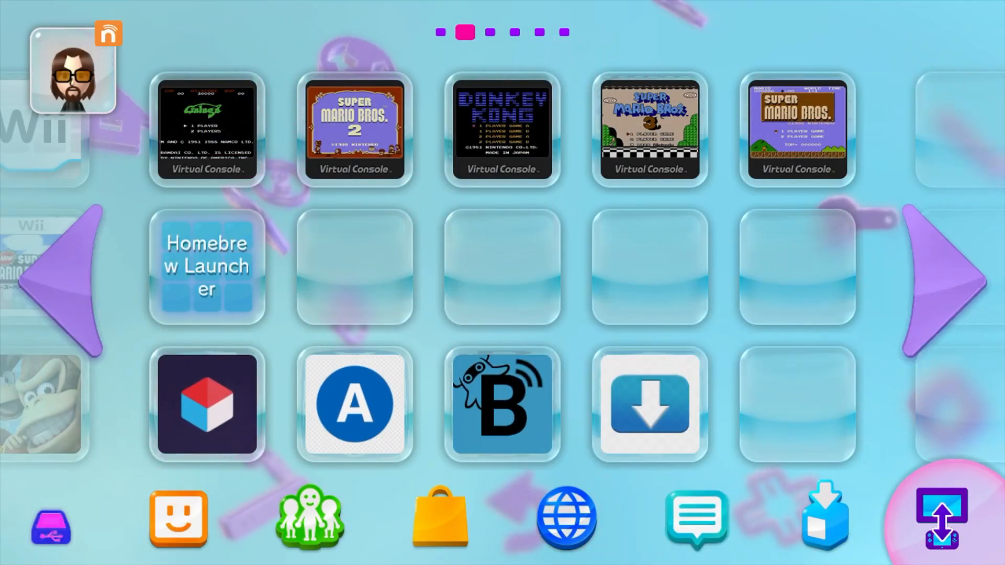